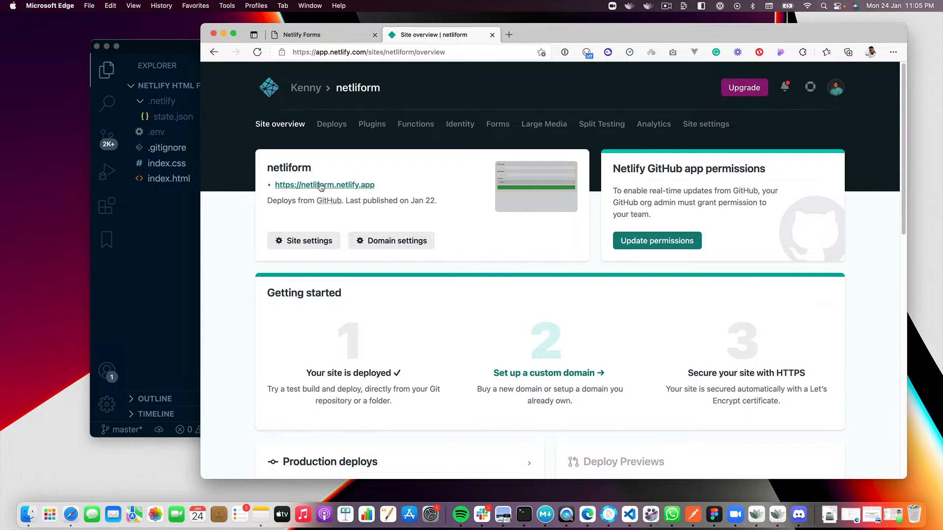
pyautogui.click(324, 184)
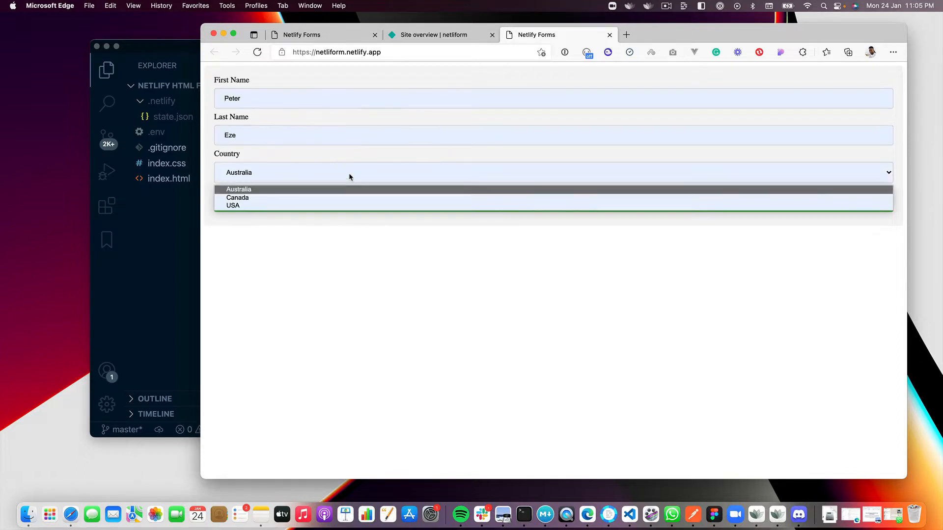
pyautogui.click(232, 206)
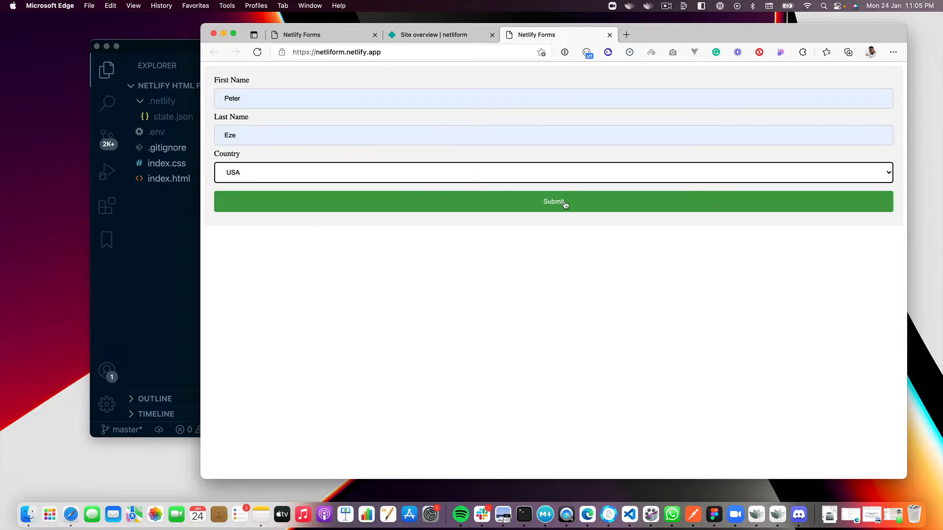
pyautogui.click(553, 202)
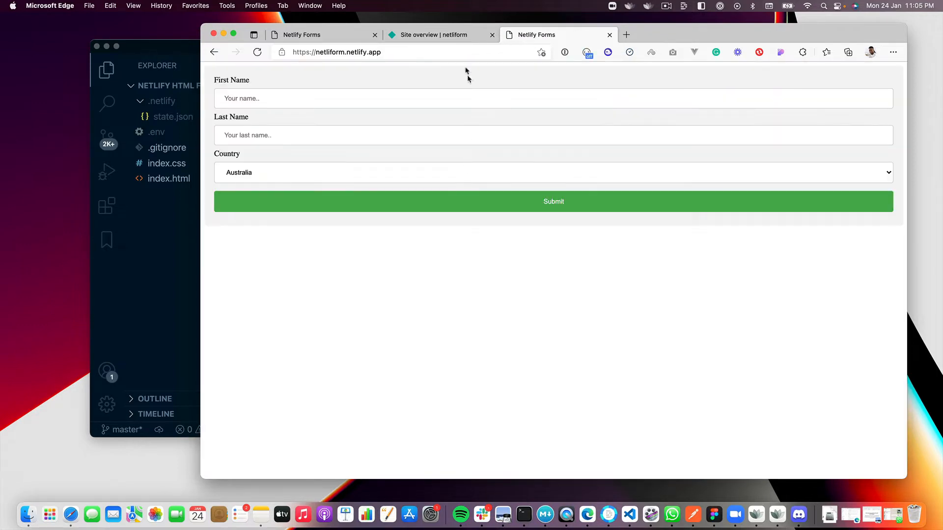
pyautogui.click(434, 34)
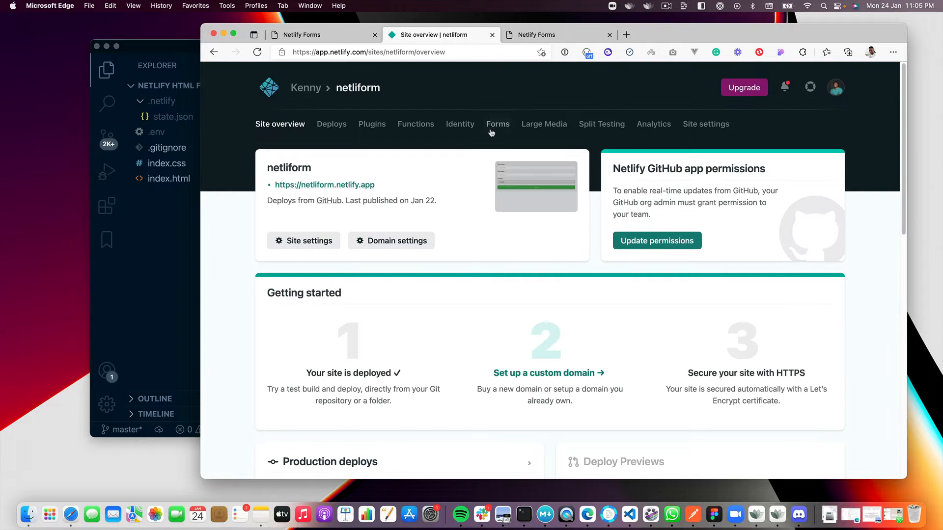
pyautogui.click(497, 124)
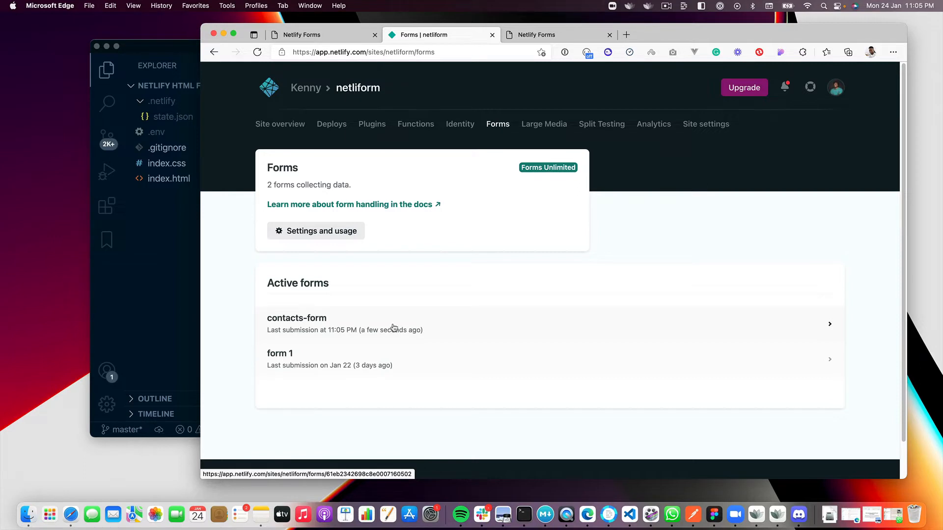
pyautogui.click(297, 318)
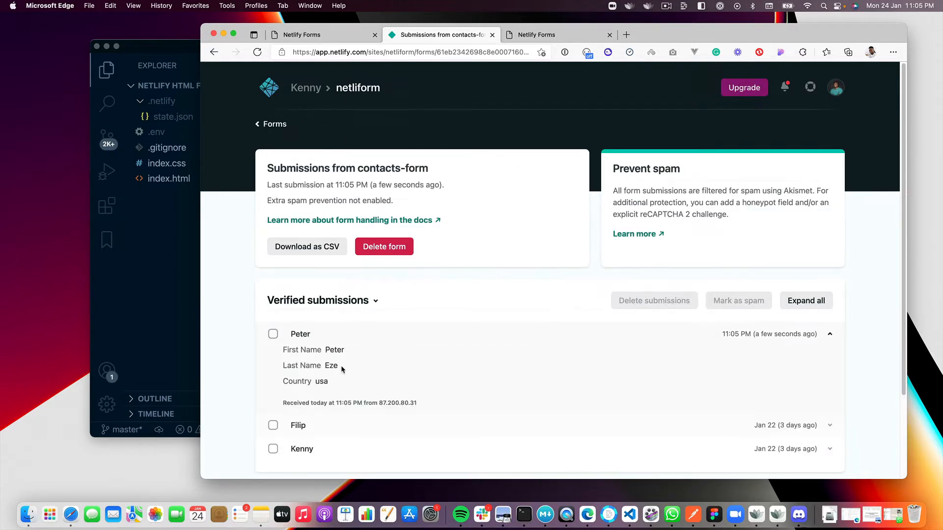
pyautogui.moveTo(347, 367)
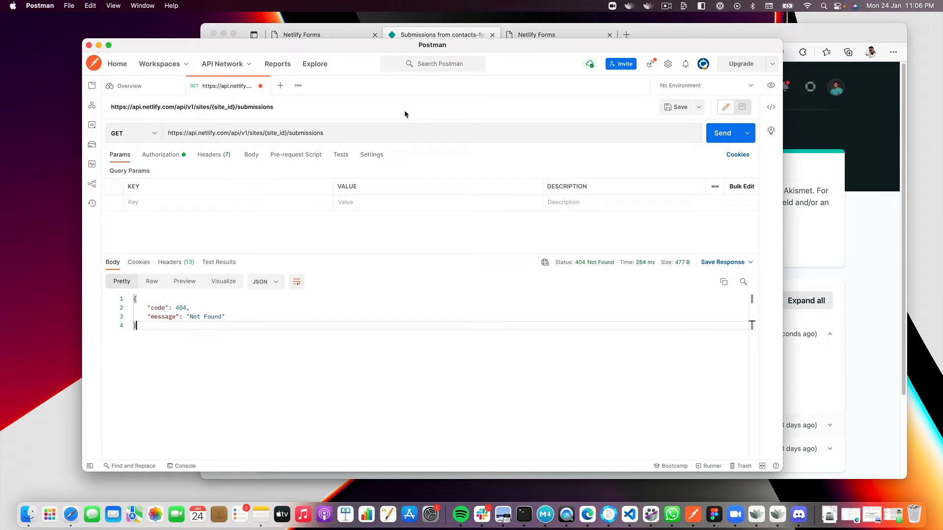
pyautogui.moveTo(440, 58)
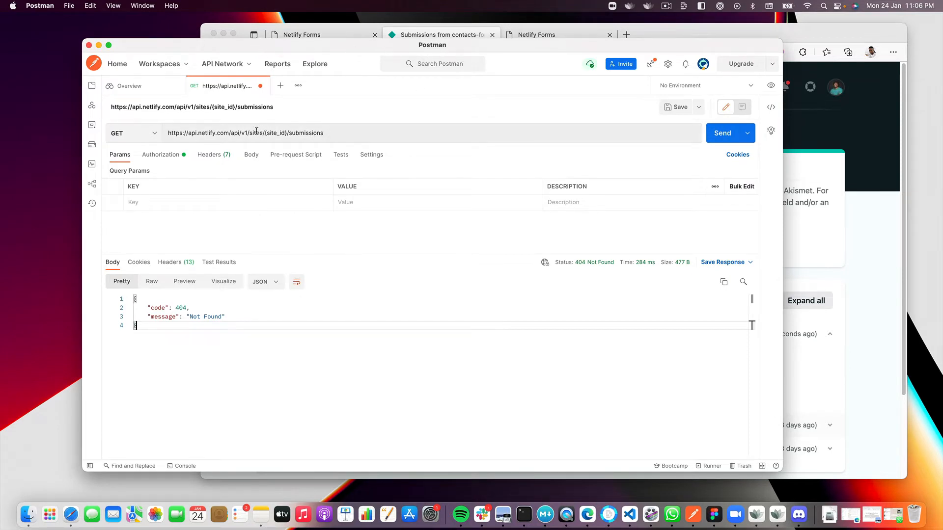
pyautogui.moveTo(355, 142)
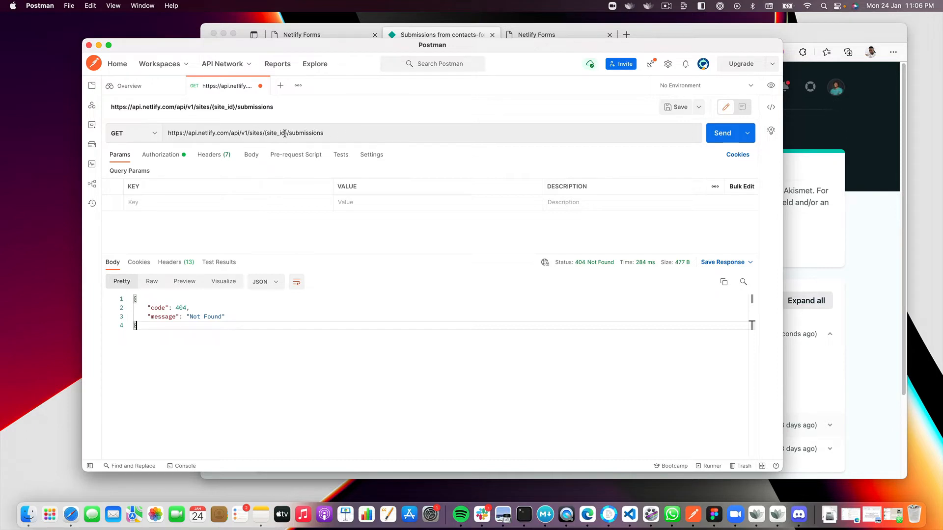
# Select the {site_id} placeholder in the submissions URL and return to Netlify.
pyautogui.doubleClick(275, 132)
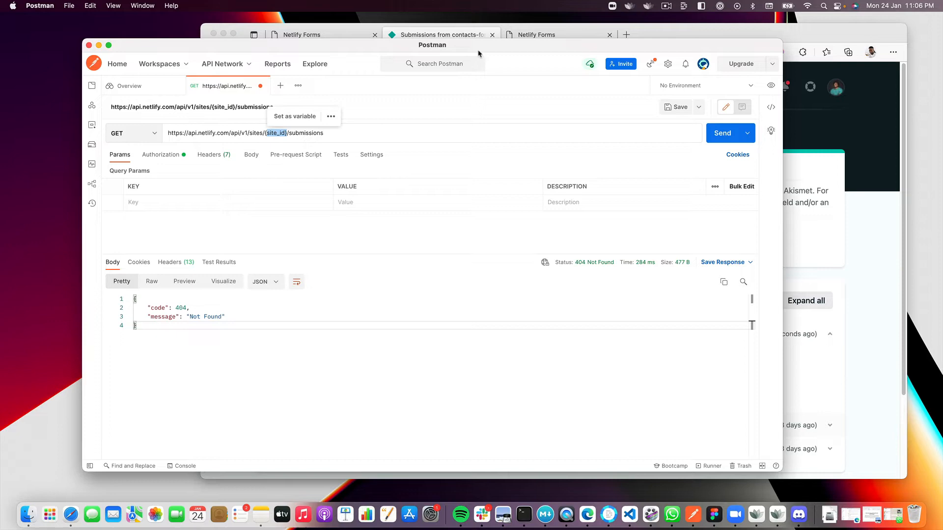
pyautogui.click(440, 34)
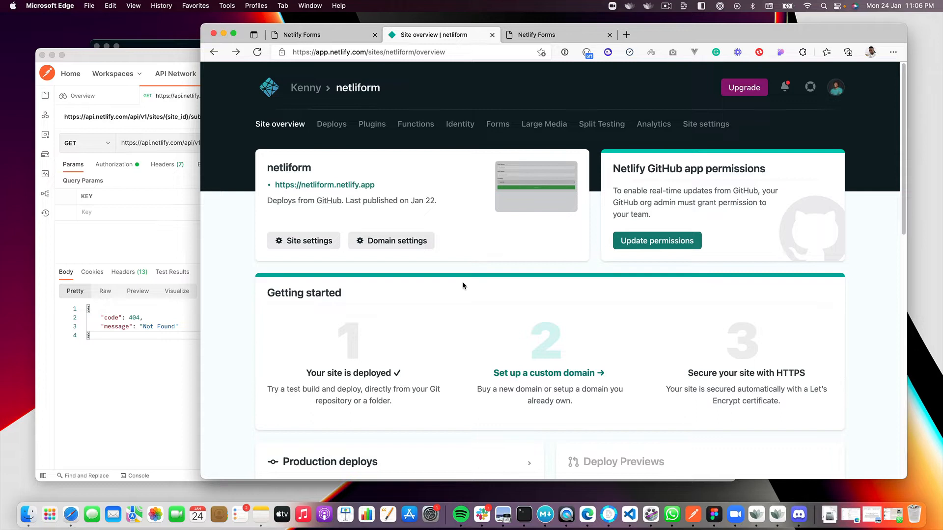
pyautogui.moveTo(705, 125)
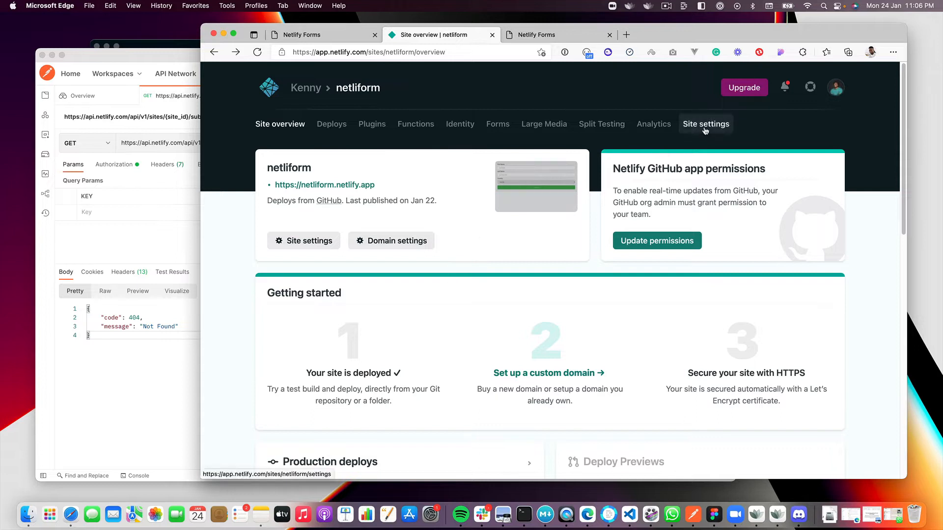
# Copy the site's API ID from Site settings > Site information.
pyautogui.click(705, 124)
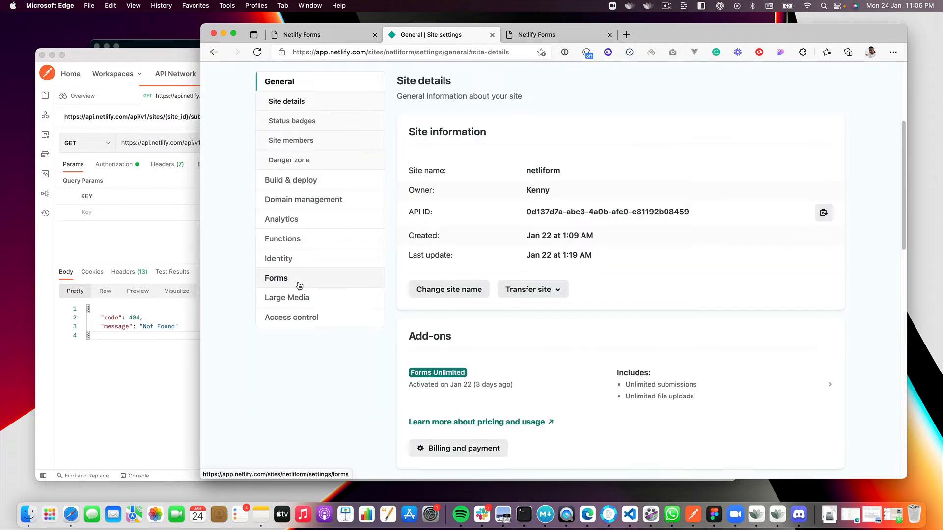
pyautogui.doubleClick(607, 212)
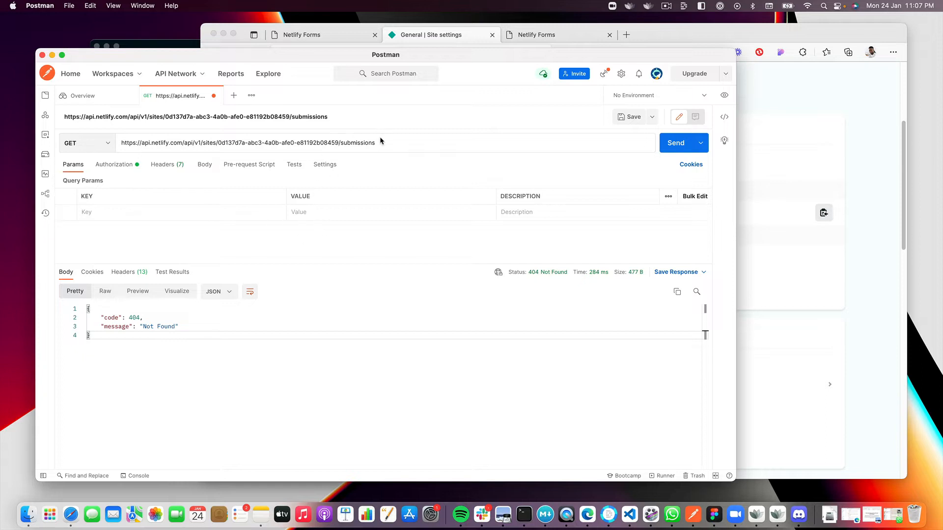
# Replace {site_id} with the API ID and add an Authorization header key.
pyautogui.doubleClick(363, 142)
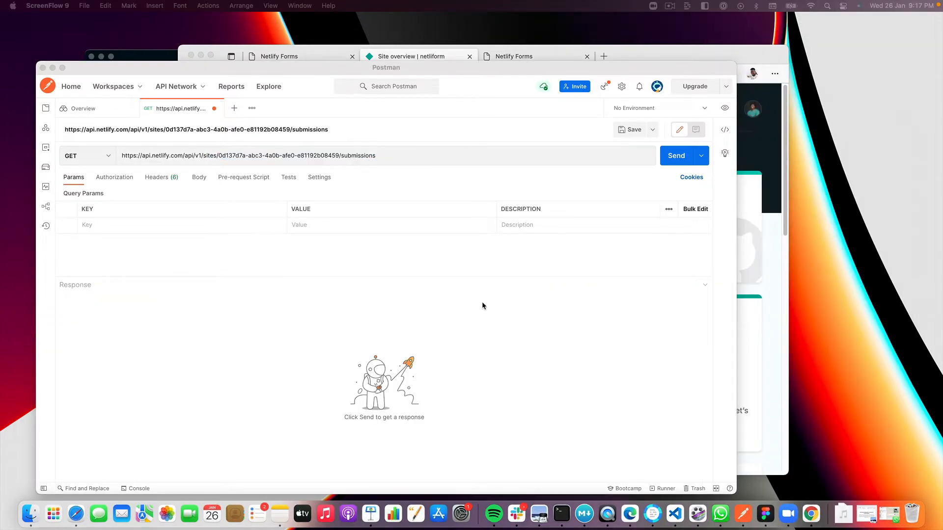
pyautogui.moveTo(471, 295)
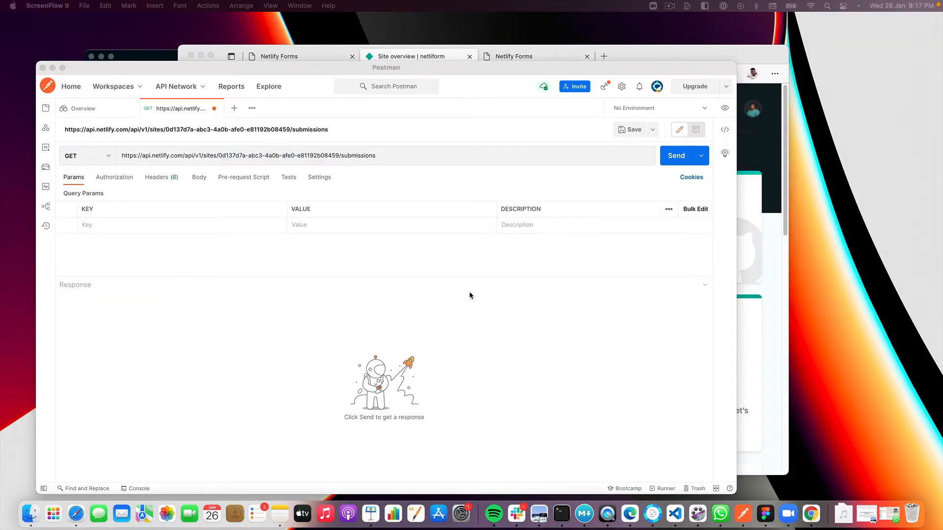
pyautogui.moveTo(184, 253)
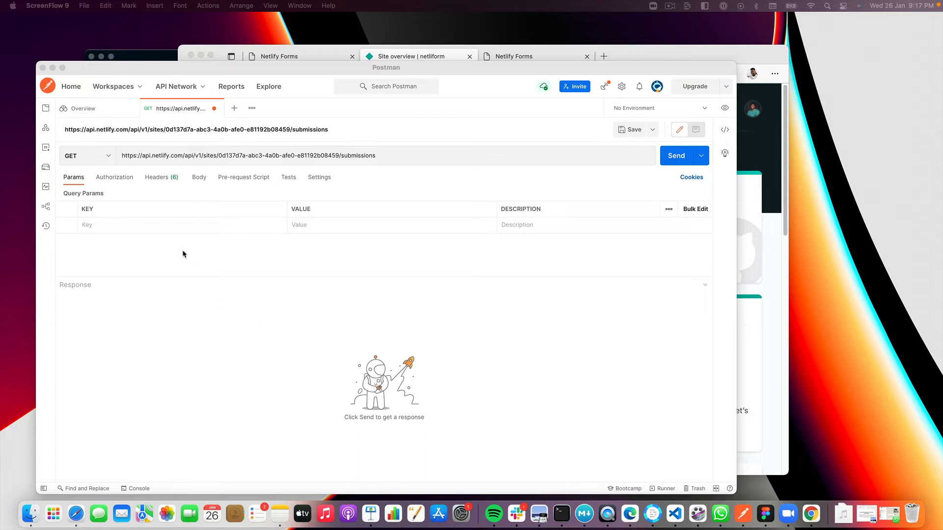
pyautogui.click(156, 176)
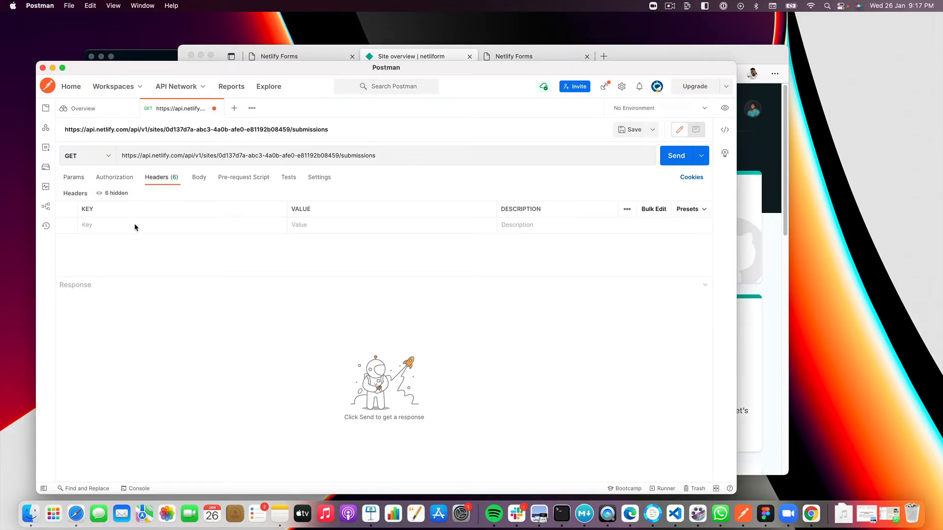
pyautogui.write('A')
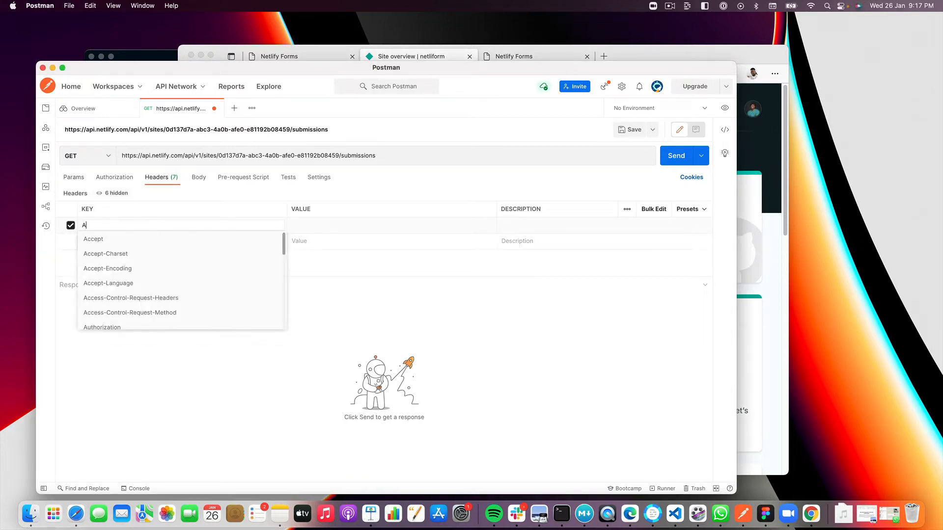
pyautogui.click(101, 327)
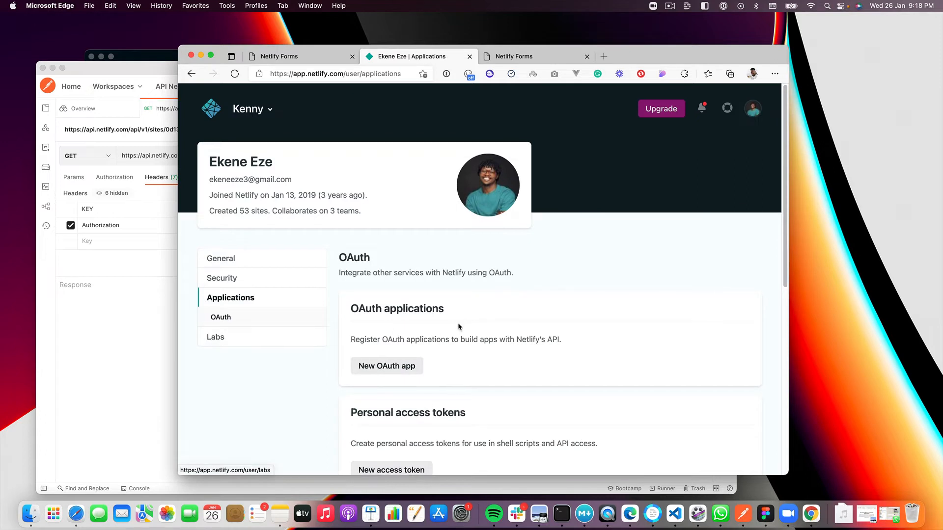
# Generate a personal access token described 'demo netlify form' and copy it.
pyautogui.scroll(-3)
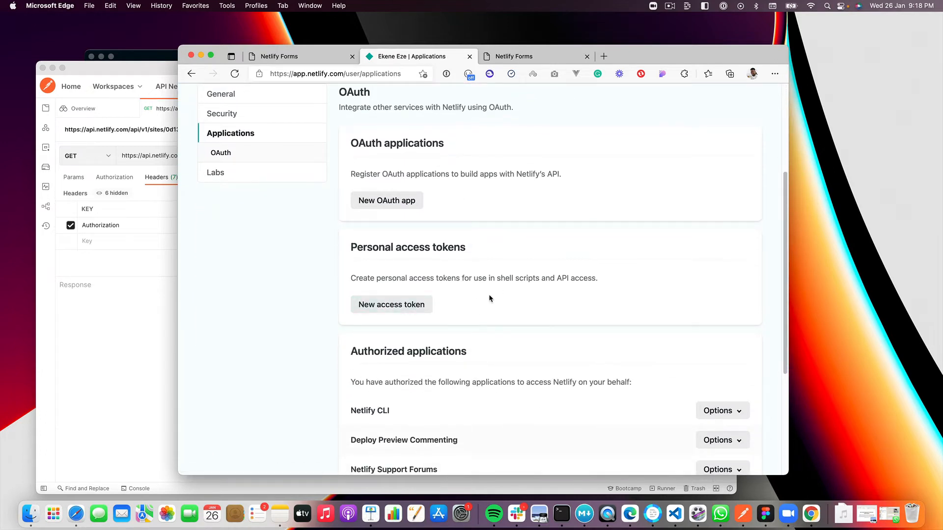
pyautogui.click(391, 305)
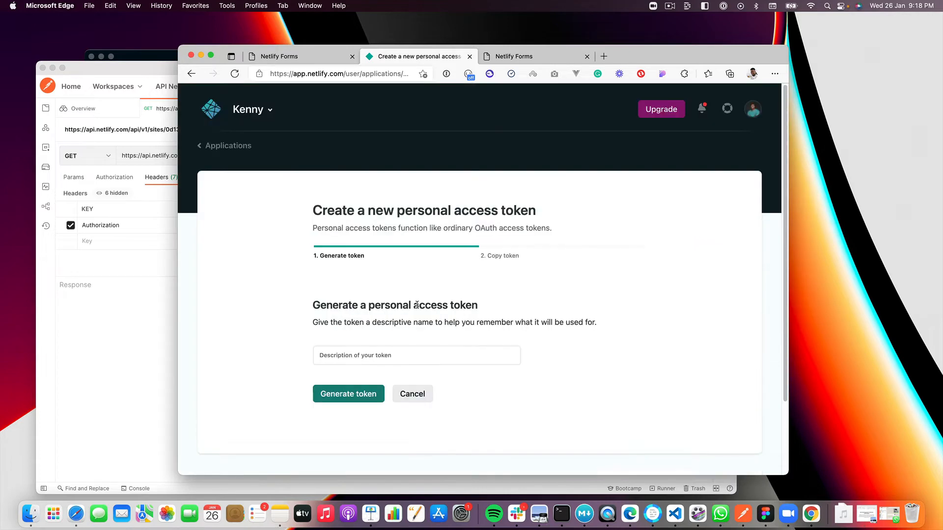
pyautogui.click(416, 356)
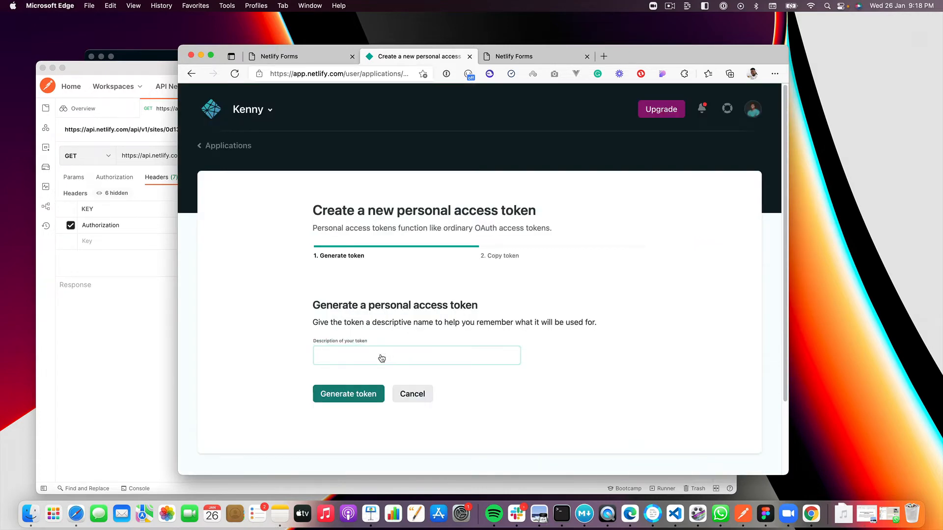
pyautogui.write('demo')
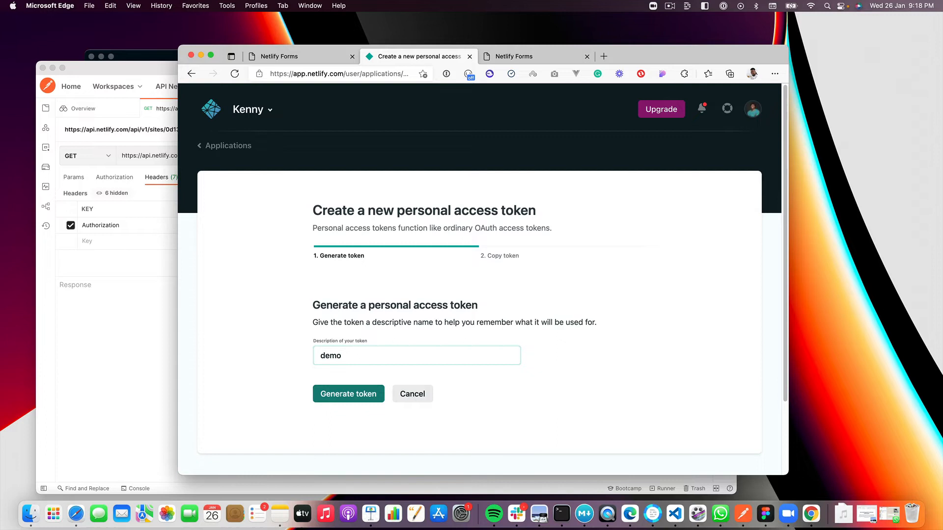
pyautogui.write('netlify')
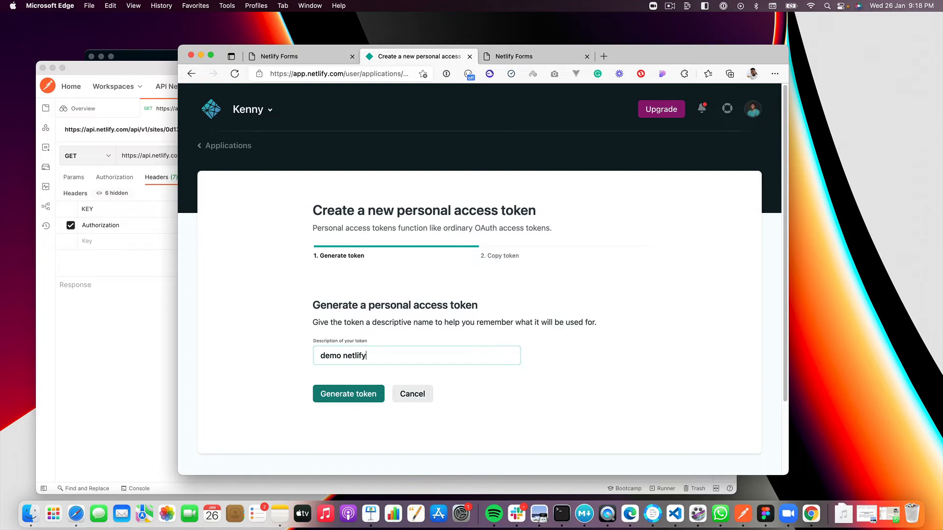
pyautogui.write('form')
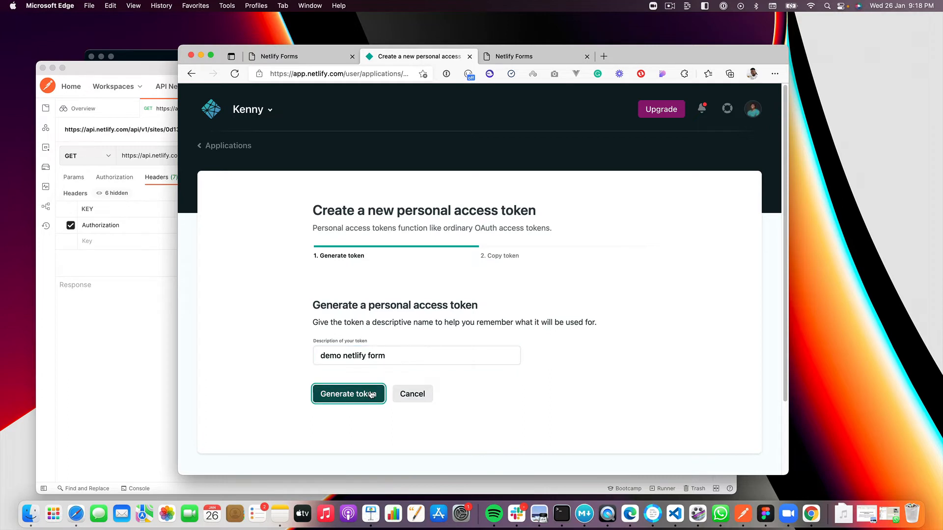
pyautogui.click(347, 394)
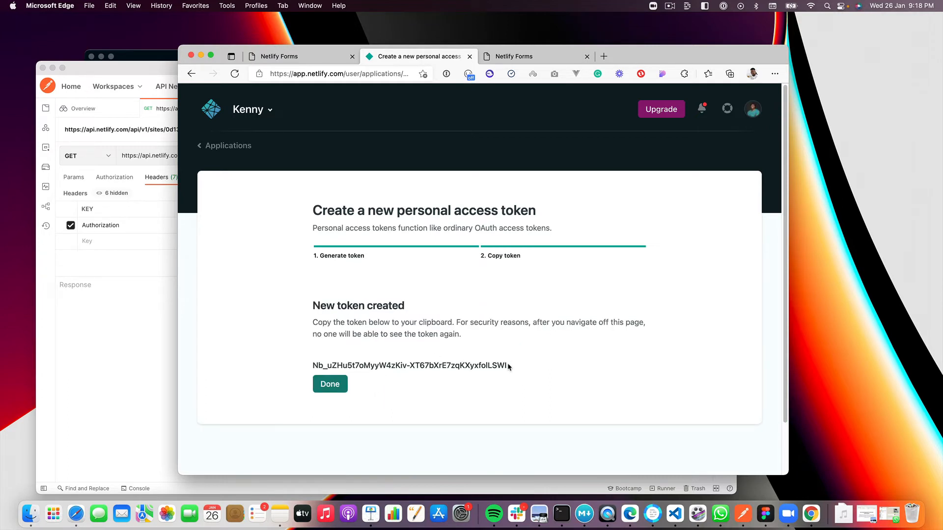
pyautogui.doubleClick(409, 365)
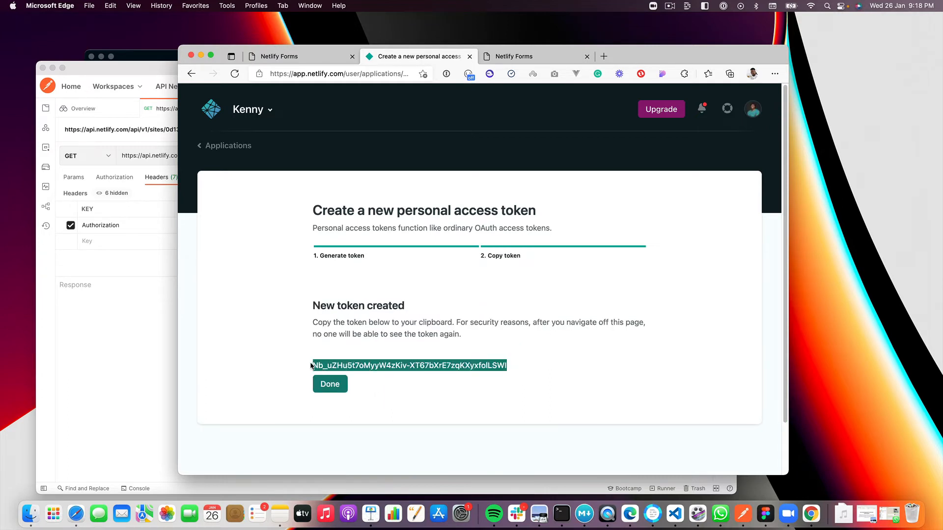
pyautogui.click(330, 384)
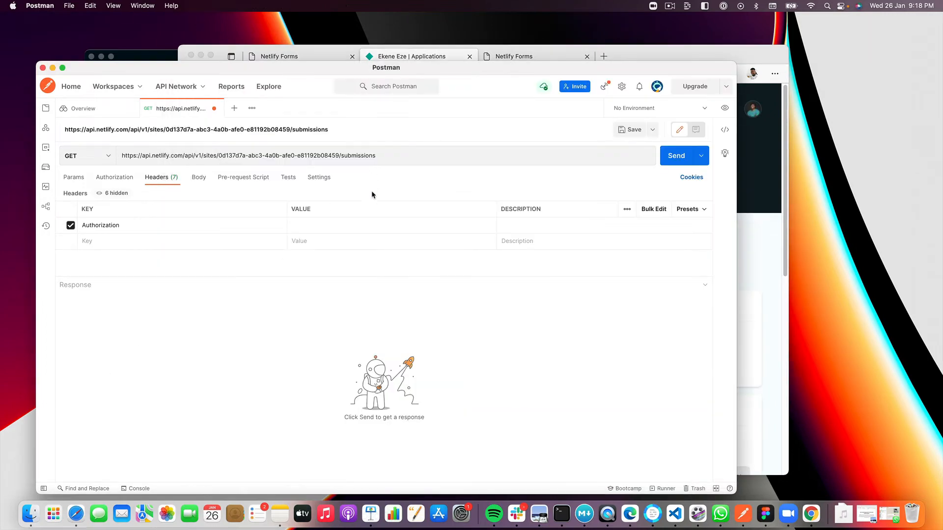
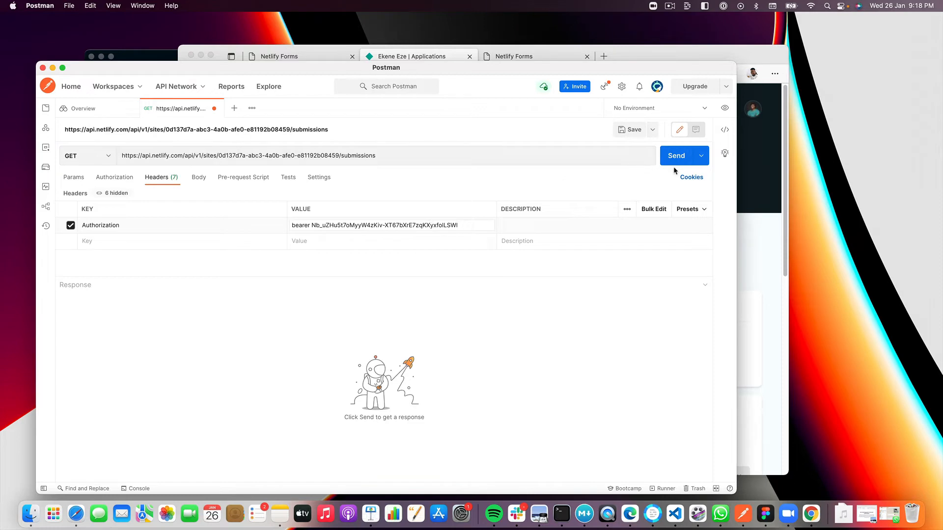
# Set Authorization to 'bearer <token>' and send, getting 200 OK with submissions.
pyautogui.click(676, 155)
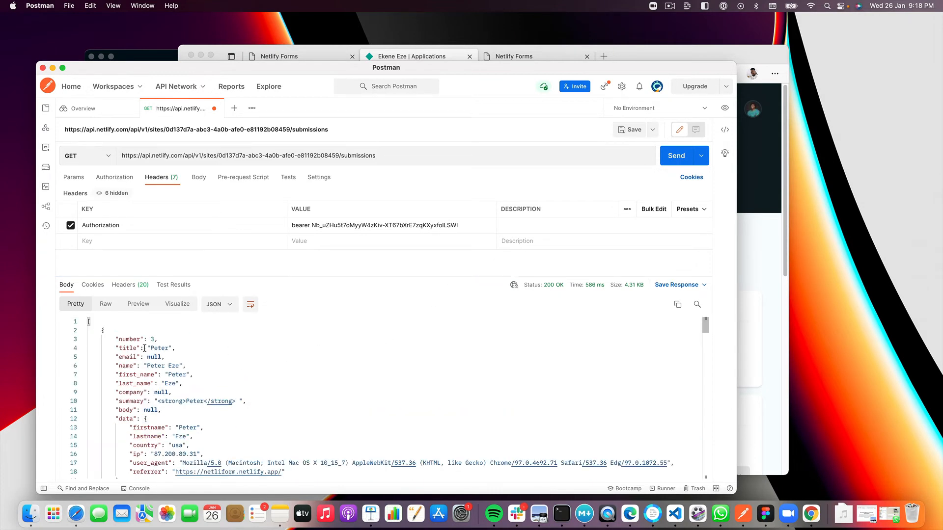
pyautogui.moveTo(275, 373)
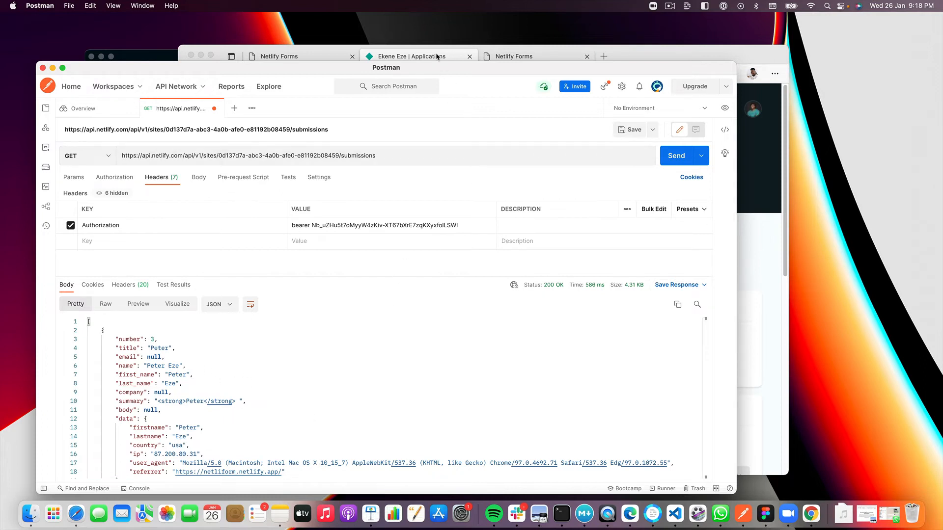
pyautogui.moveTo(198, 47)
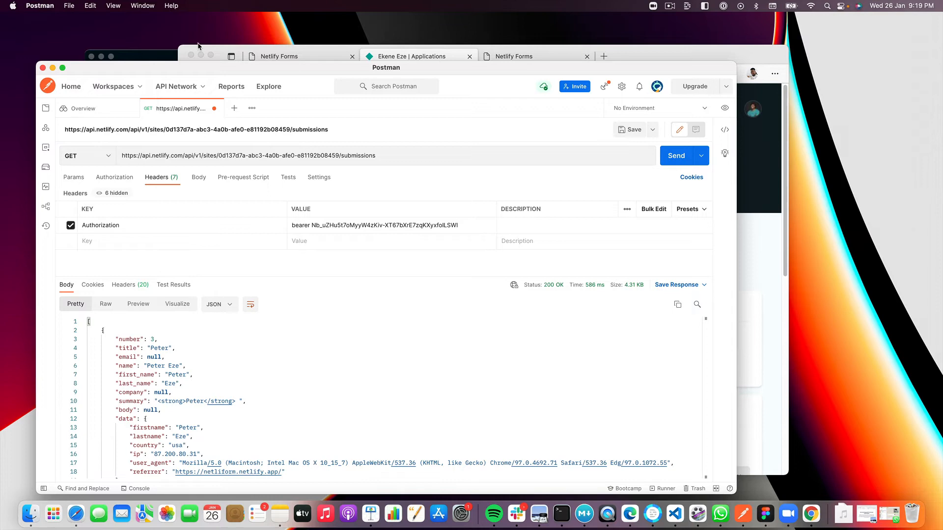
pyautogui.moveTo(159, 56)
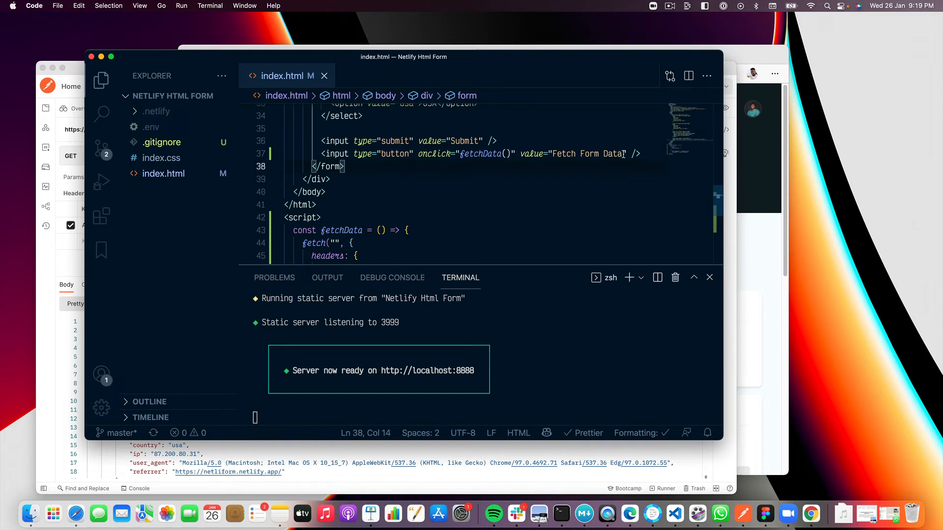
# Make fetchData call the submissions URL with 'bearer <token>' as Authorization.
pyautogui.doubleClick(590, 154)
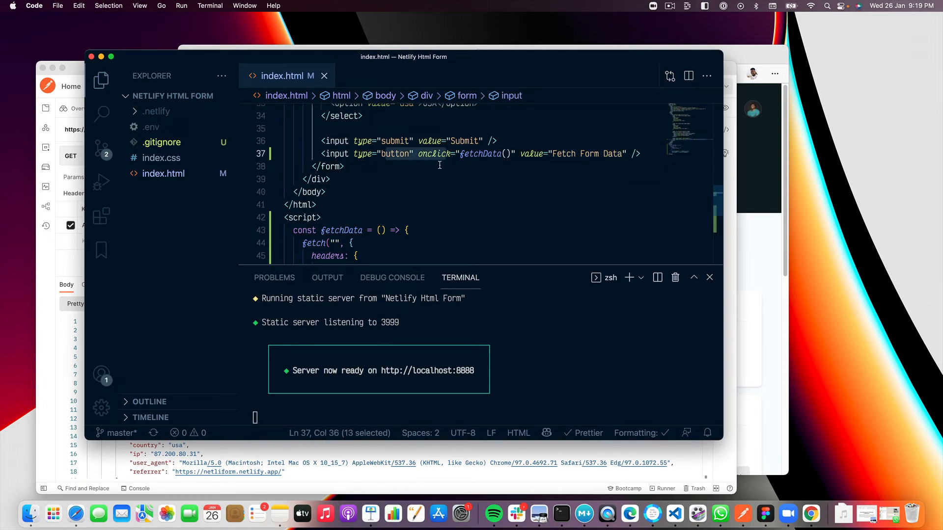
pyautogui.scroll(-3)
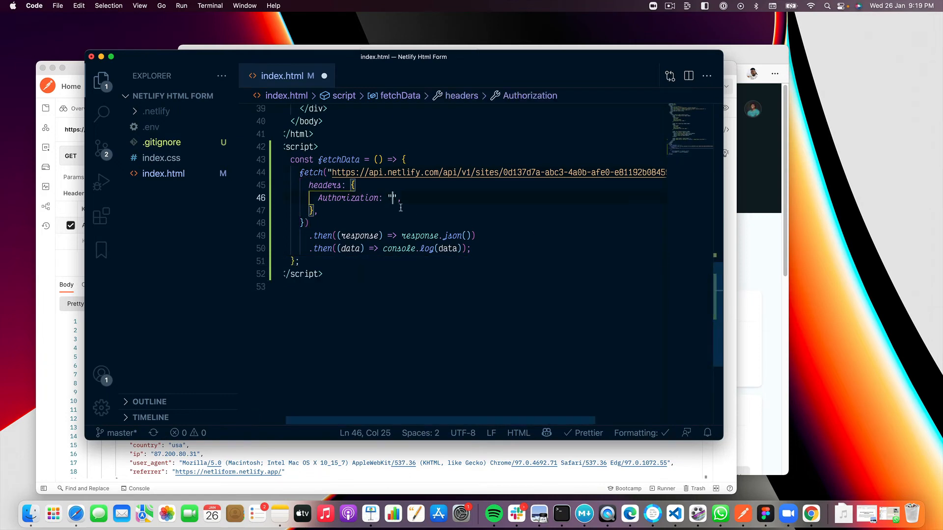
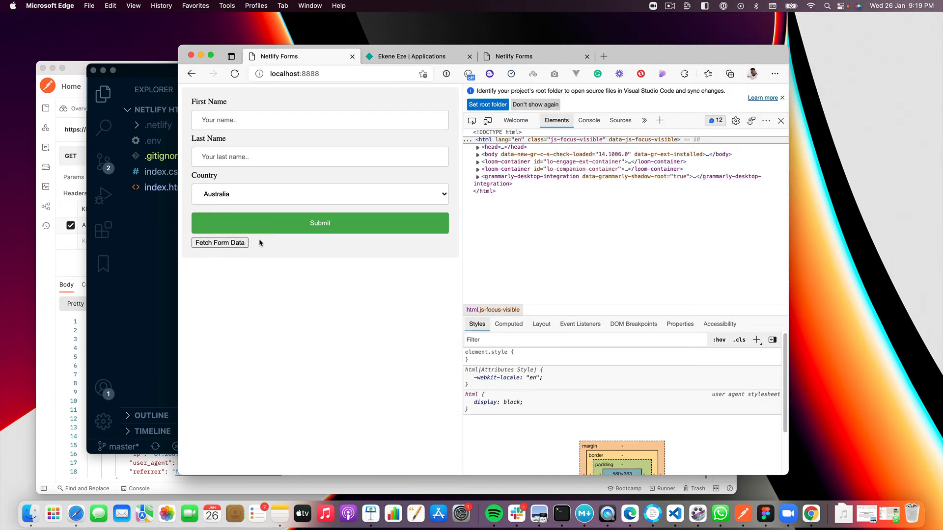
# Fetch form data from the local page and log submissions in the console.
pyautogui.click(588, 120)
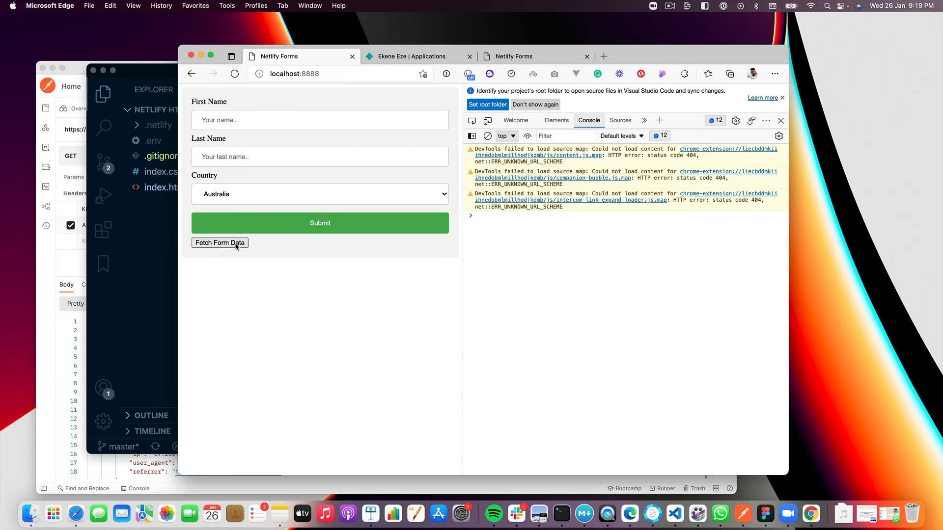
pyautogui.click(219, 243)
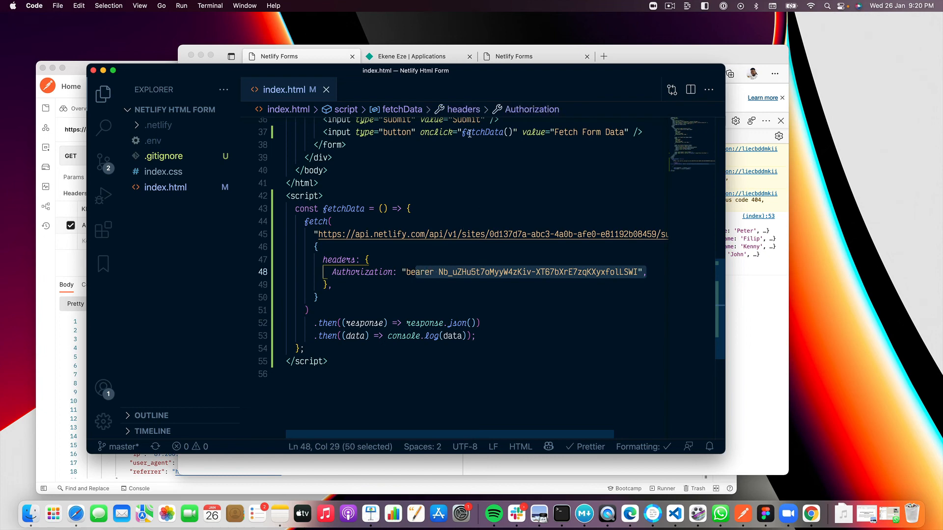
# Delete the 'demo netlify form' personal access token, leaving none.
pyautogui.click(419, 56)
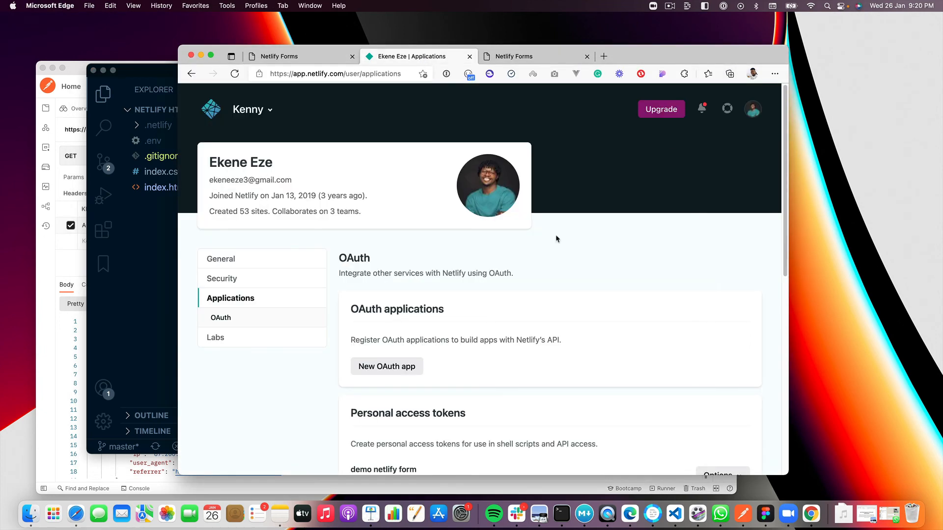
pyautogui.click(722, 349)
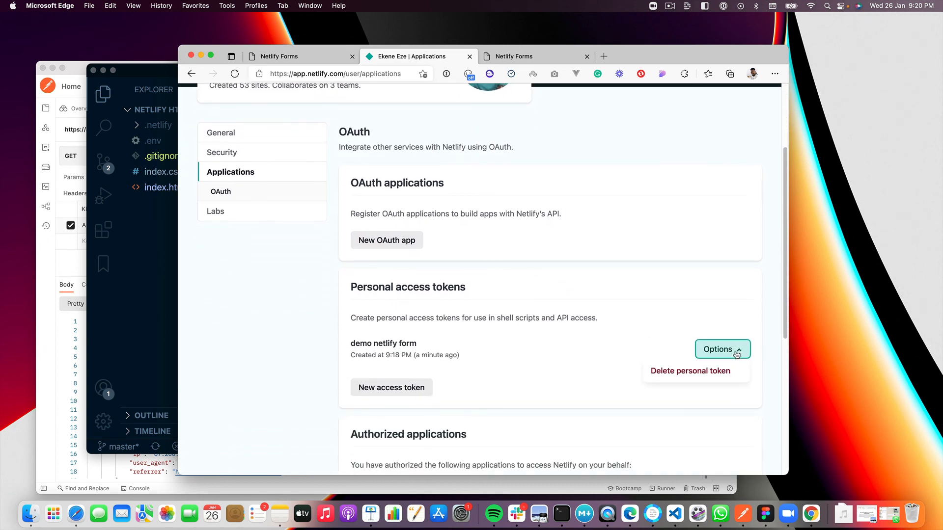
pyautogui.click(690, 372)
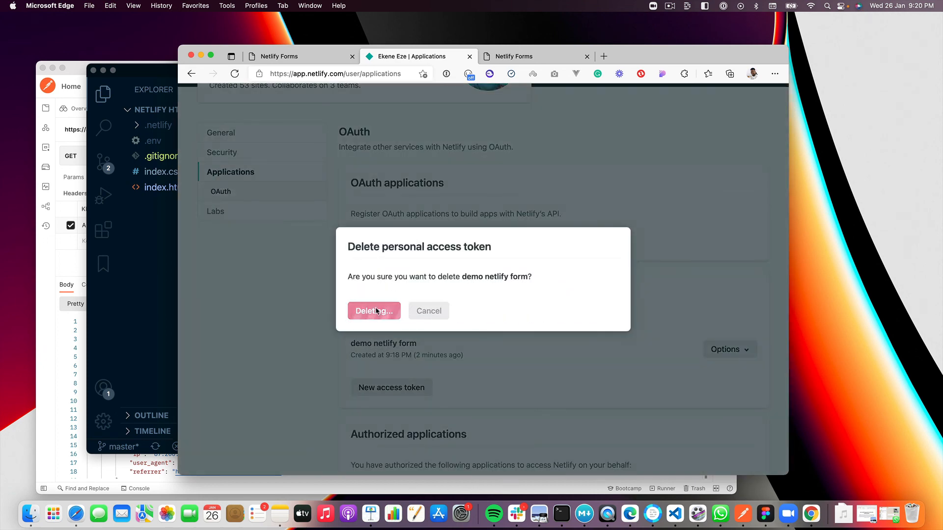
pyautogui.click(374, 312)
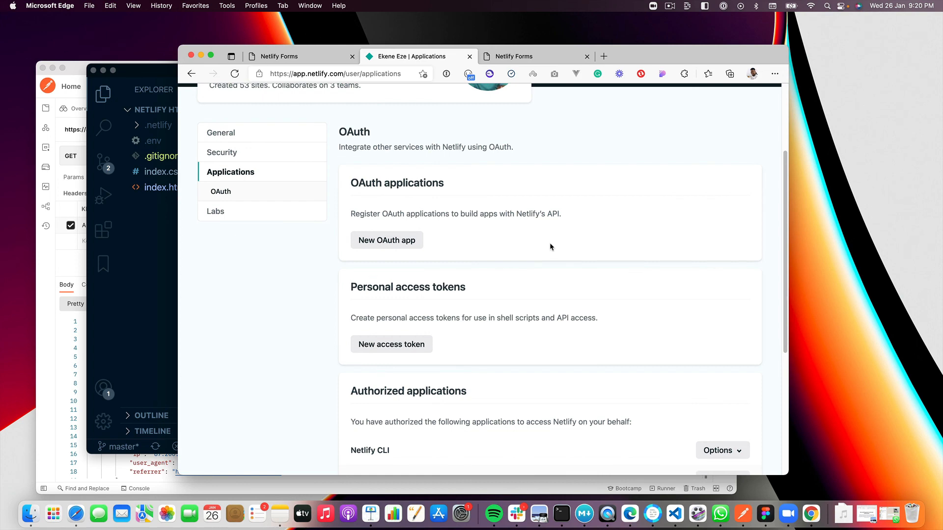